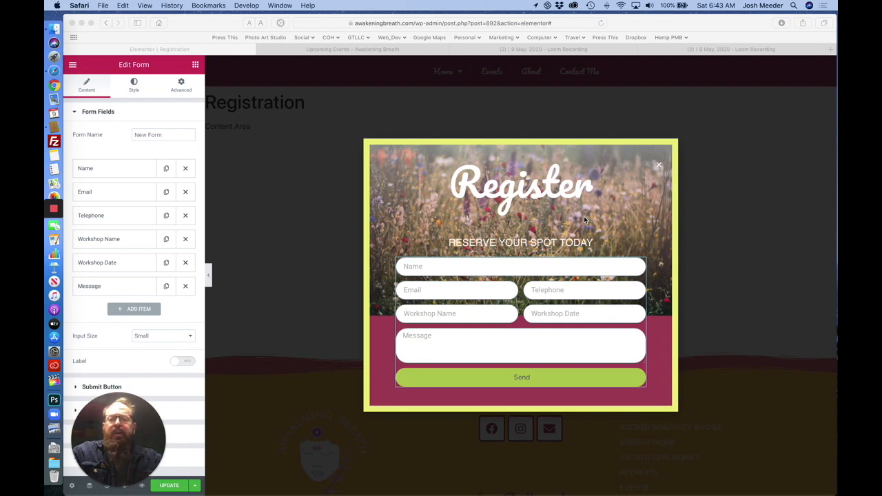
{"action": "mouse_move", "coordinate": [512, 242]}
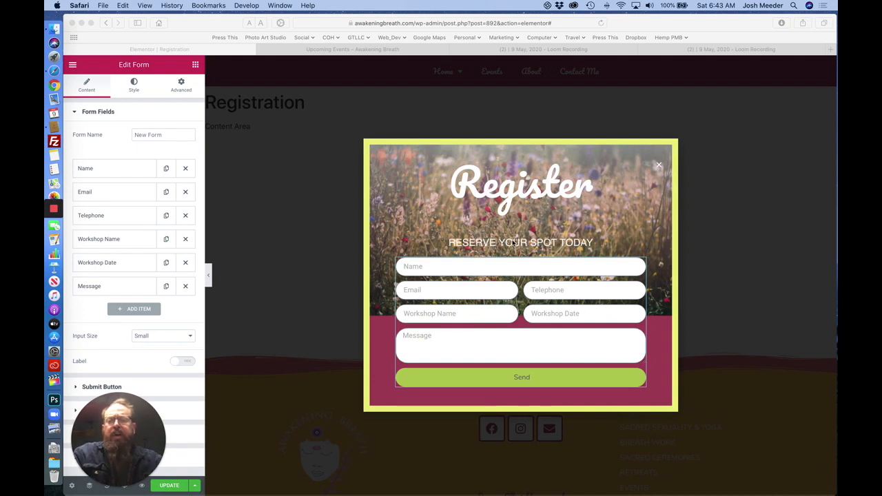
{"action": "mouse_move", "coordinate": [620, 270]}
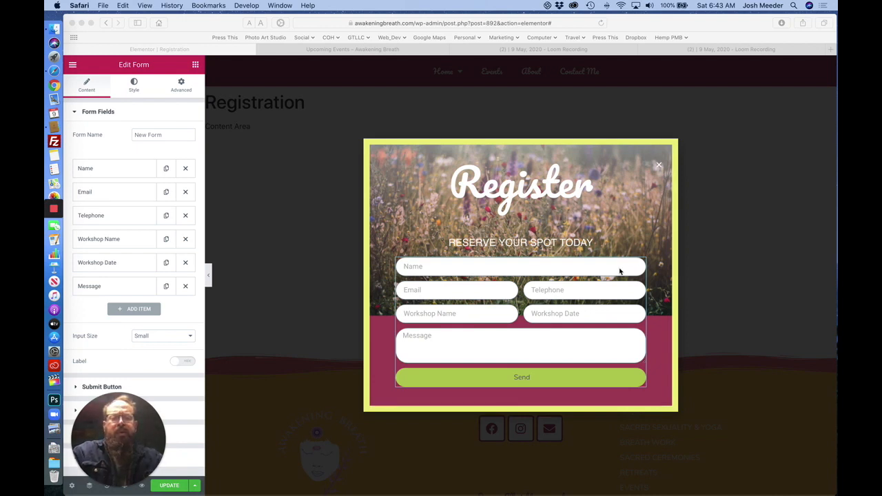
{"action": "mouse_move", "coordinate": [108, 165]}
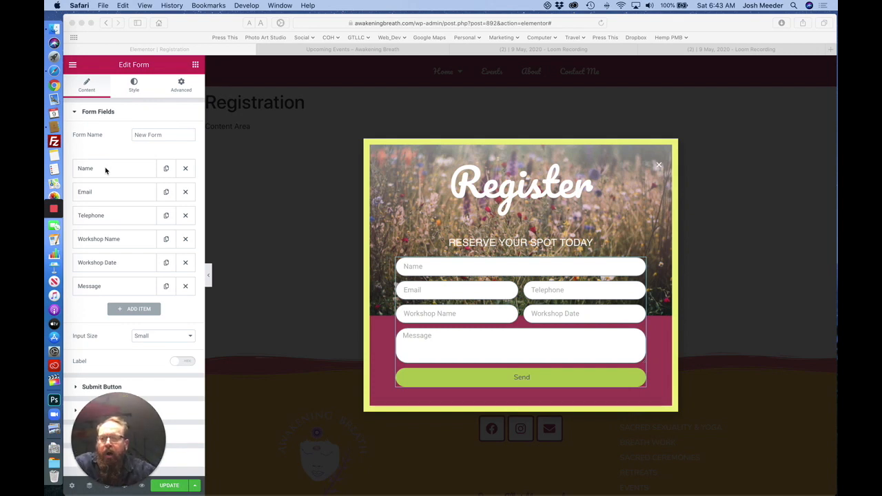
- Switch Required on for the Name field and keep its Column Width at 100%
{"action": "left_click", "coordinate": [85, 168]}
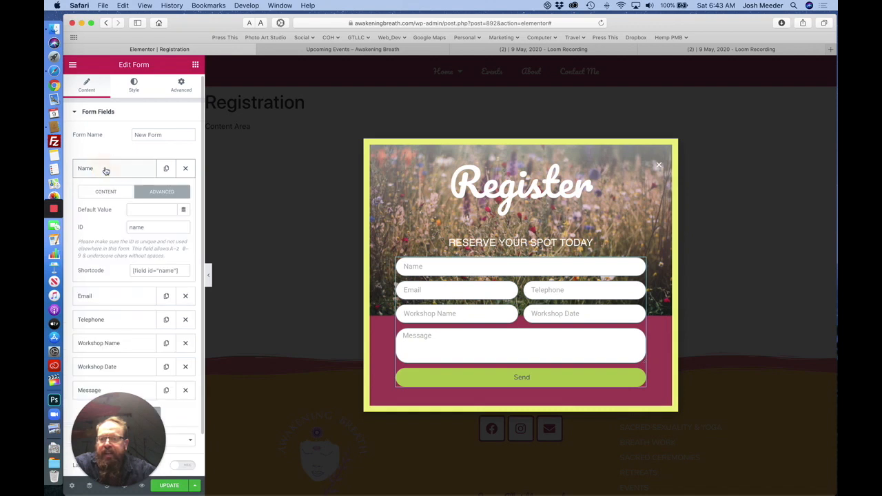
{"action": "left_click", "coordinate": [105, 192]}
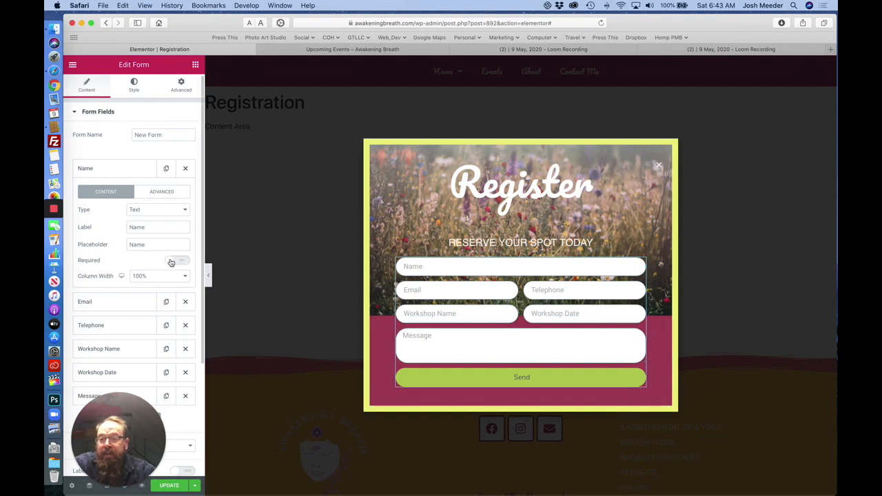
{"action": "left_click", "coordinate": [177, 261]}
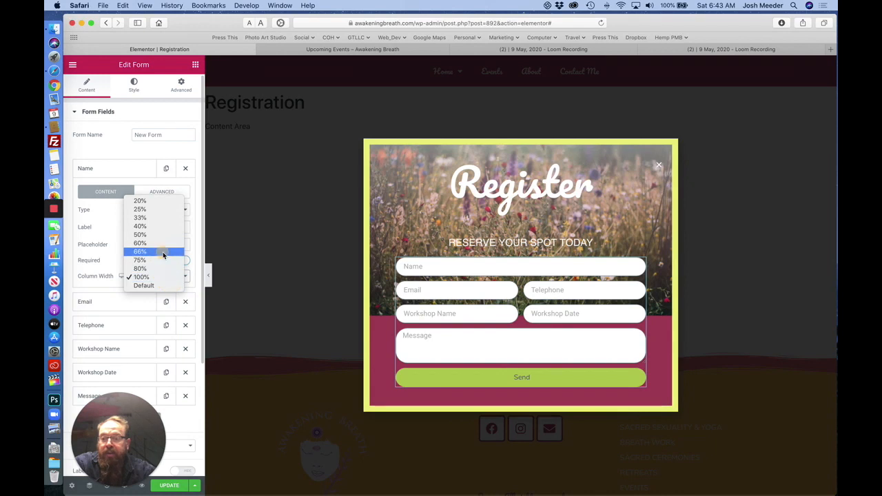
{"action": "mouse_move", "coordinate": [154, 278]}
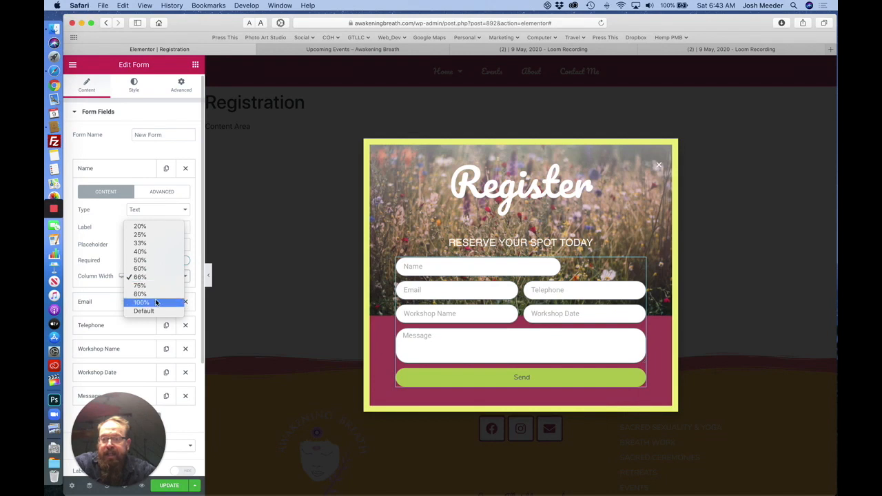
{"action": "mouse_move", "coordinate": [140, 251]}
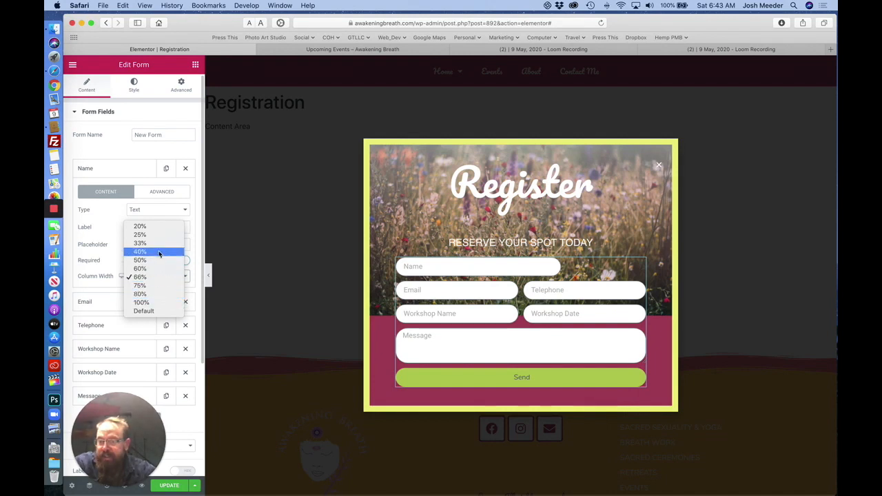
{"action": "mouse_move", "coordinate": [141, 303]}
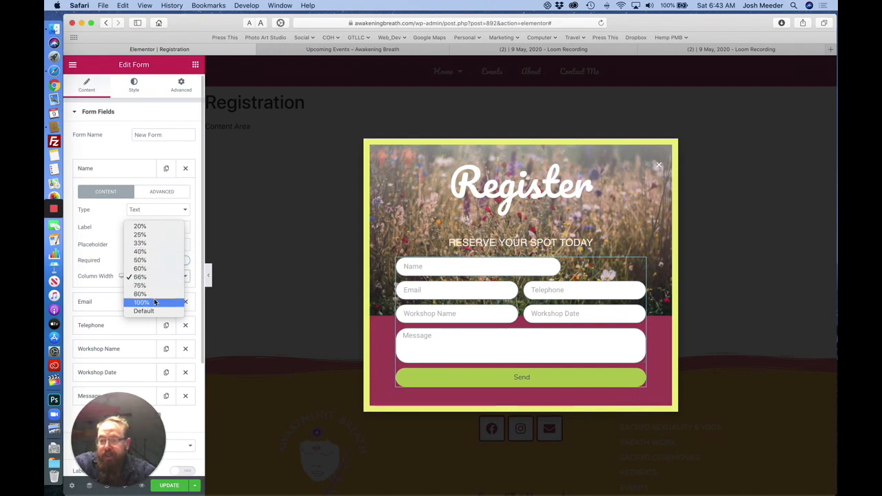
{"action": "left_click", "coordinate": [141, 303]}
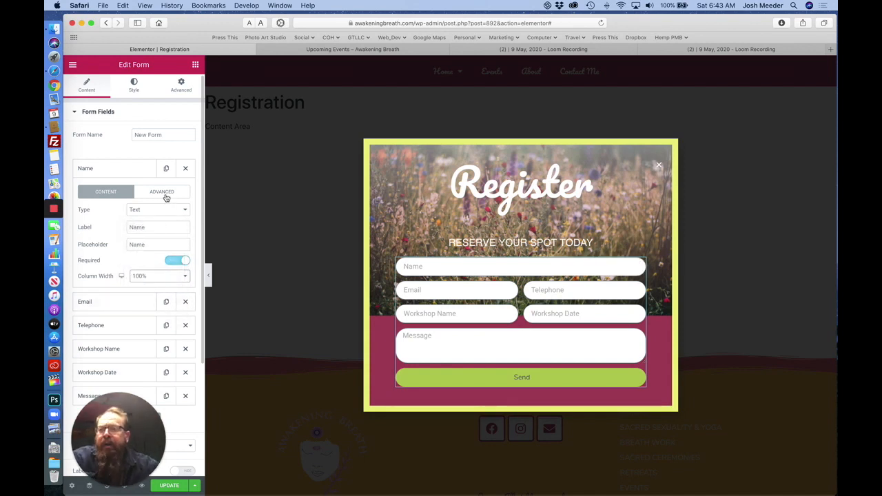
- Review the Name and Email field shortcodes, then set the Telephone field's ID to tel
{"action": "left_click", "coordinate": [162, 191]}
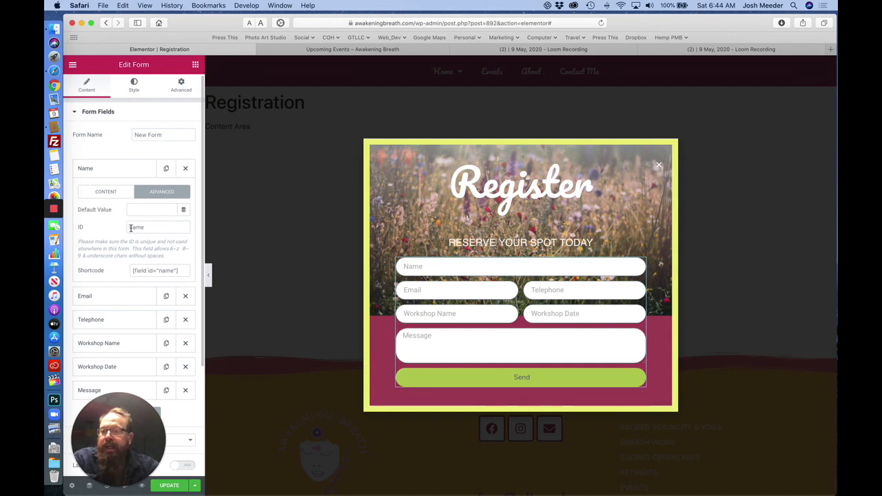
{"action": "triple_click", "coordinate": [159, 270]}
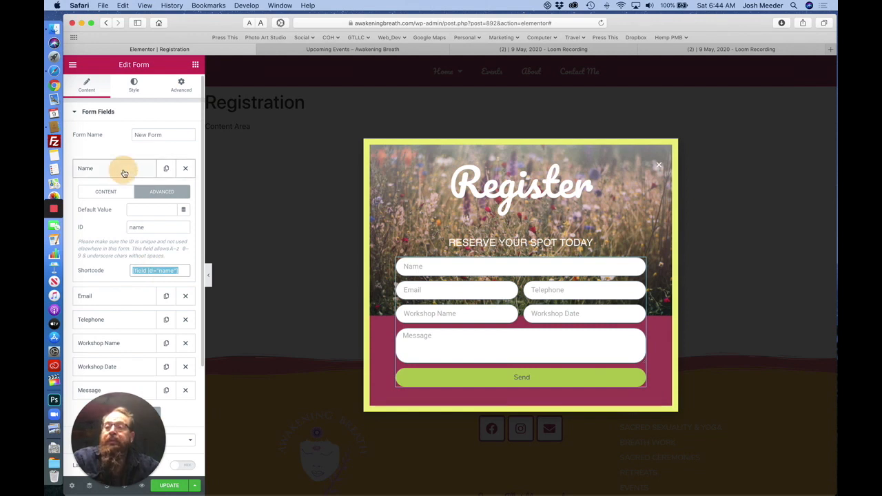
{"action": "left_click", "coordinate": [86, 191]}
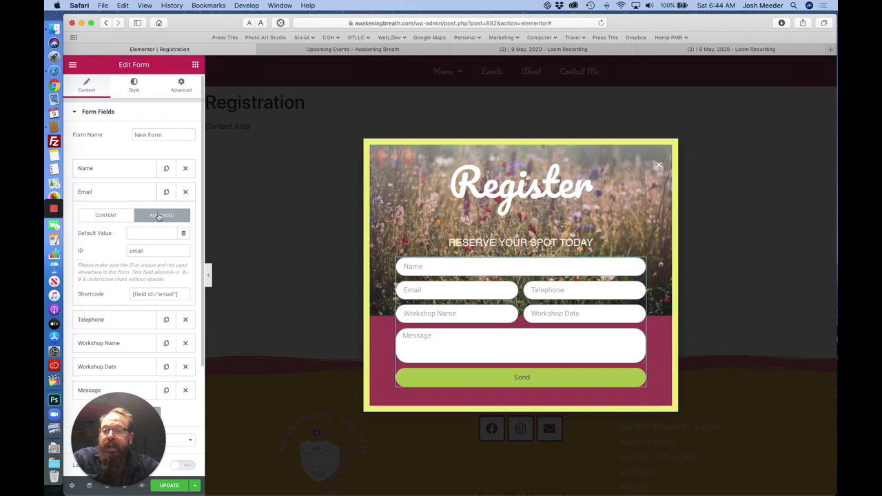
{"action": "left_click", "coordinate": [84, 192]}
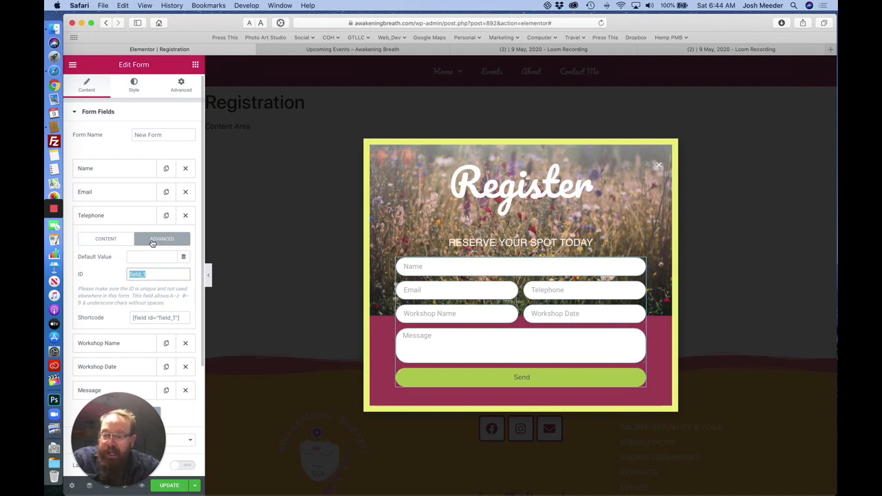
{"action": "mouse_move", "coordinate": [255, 192]}
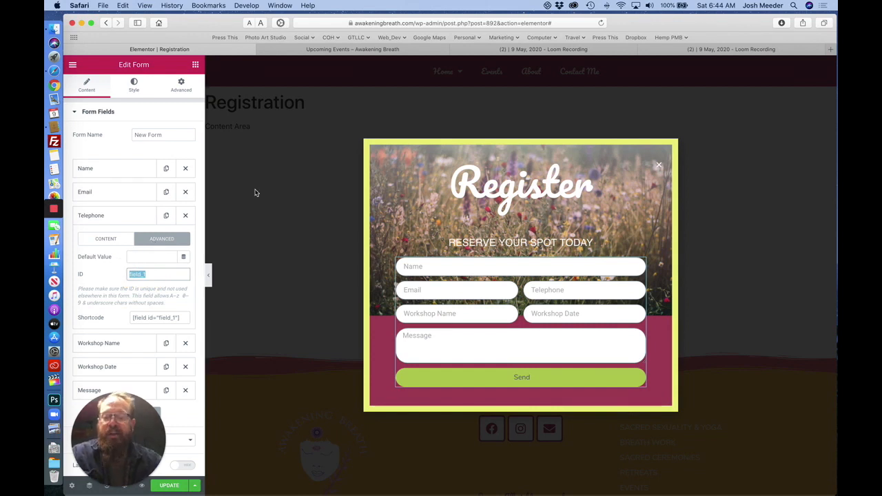
{"action": "type", "text": "tel"}
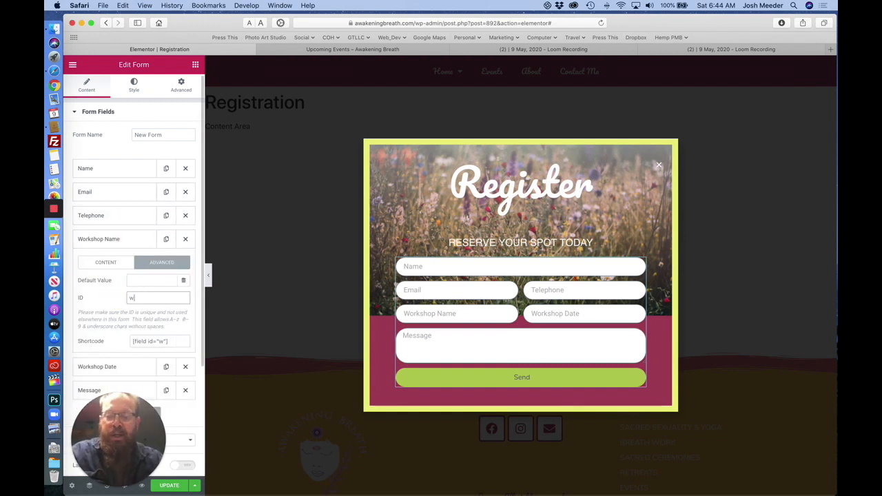
- Set the Workshop Name field's ID to workshop and collapse the remaining field items
{"action": "type", "text": "orkshop"}
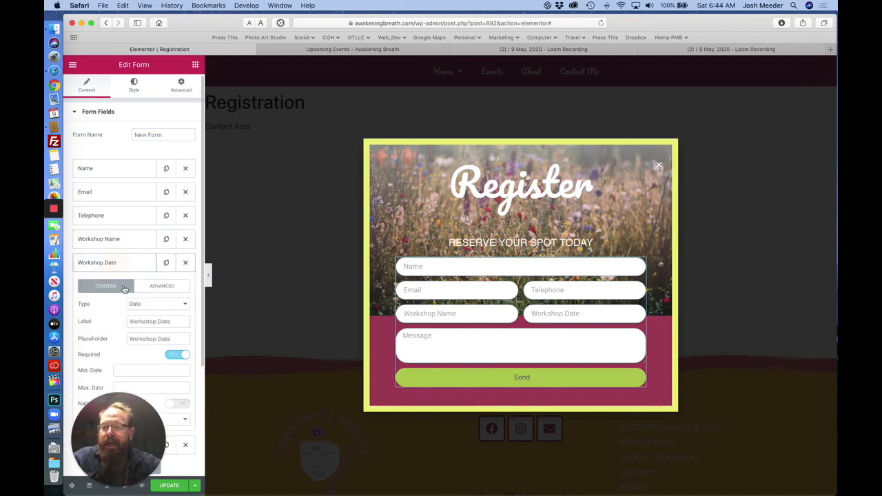
{"action": "left_click", "coordinate": [162, 285]}
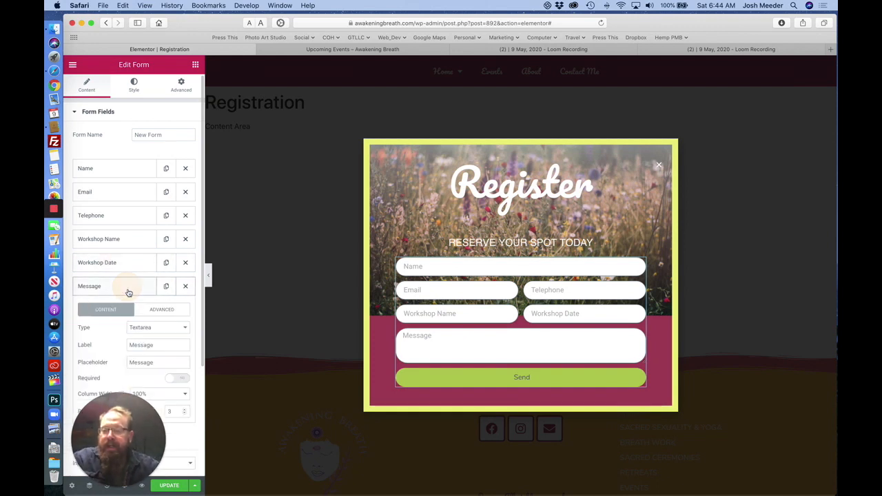
{"action": "left_click", "coordinate": [161, 308]}
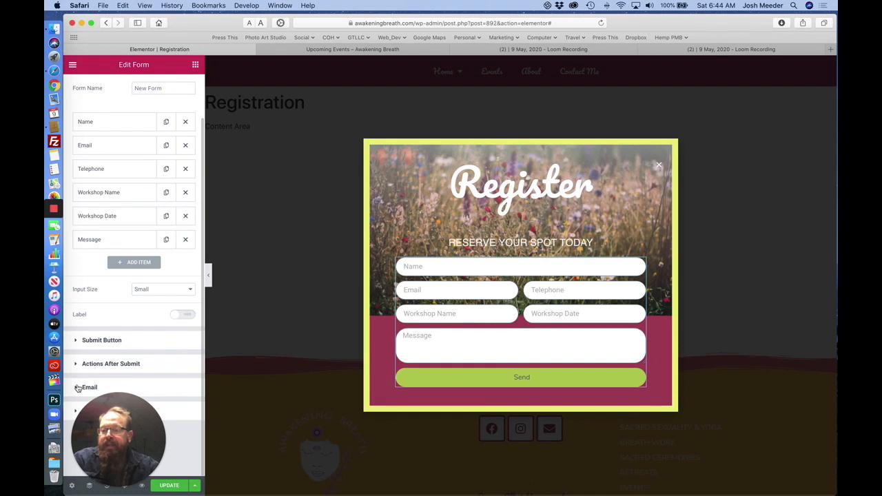
- Begin the Email section's Message with 'Event Registration Form' and a 'Name:' line beneath it
{"action": "left_click", "coordinate": [90, 387]}
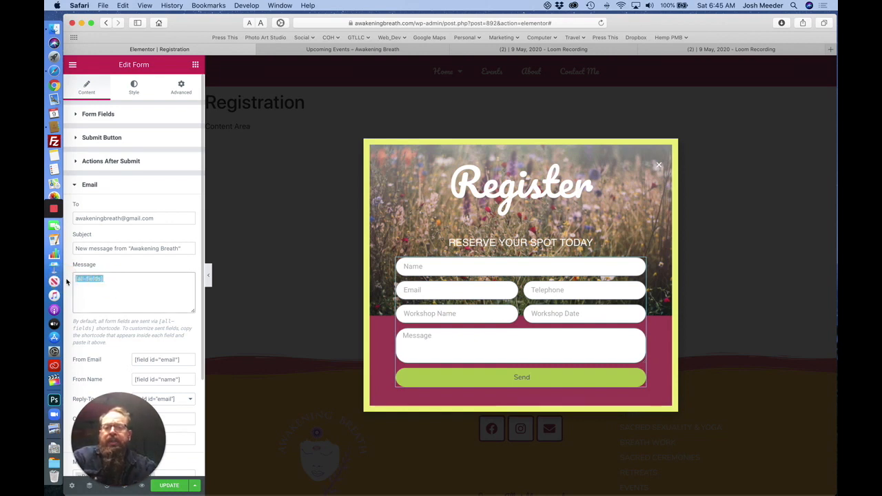
{"action": "mouse_move", "coordinate": [226, 199]}
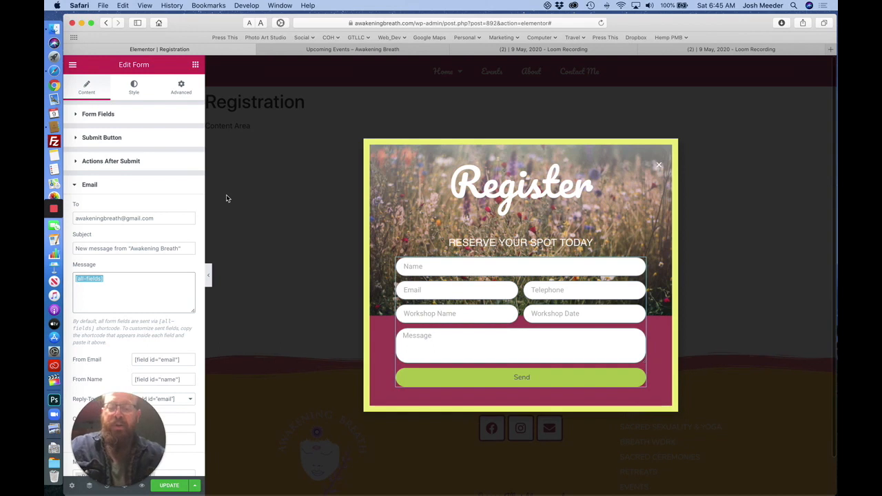
{"action": "type", "text": "Event"}
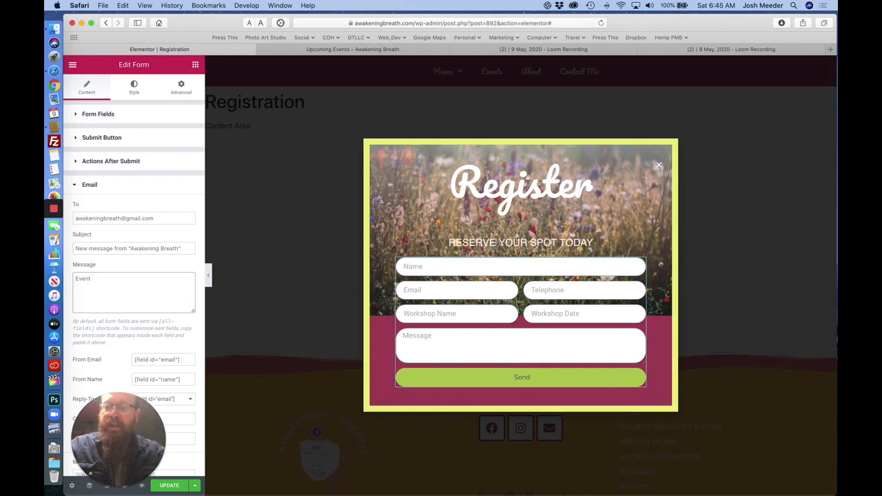
{"action": "type", "text": "Registra"}
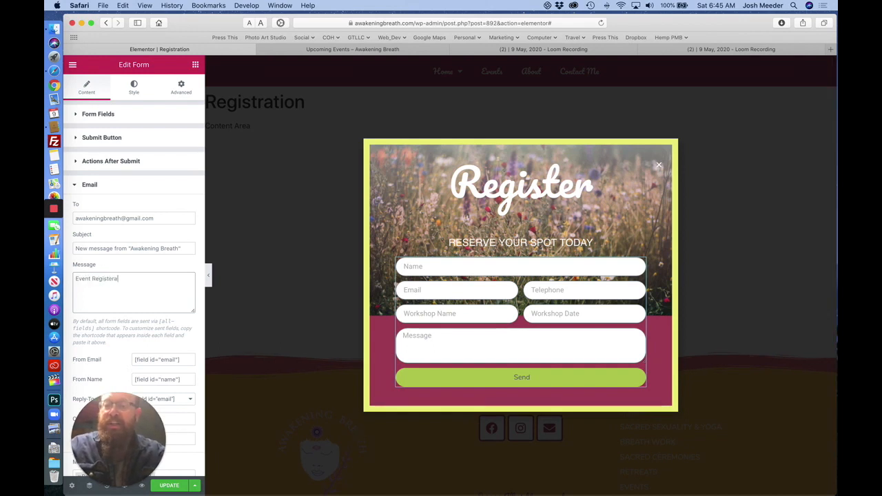
{"action": "type", "text": "tion"}
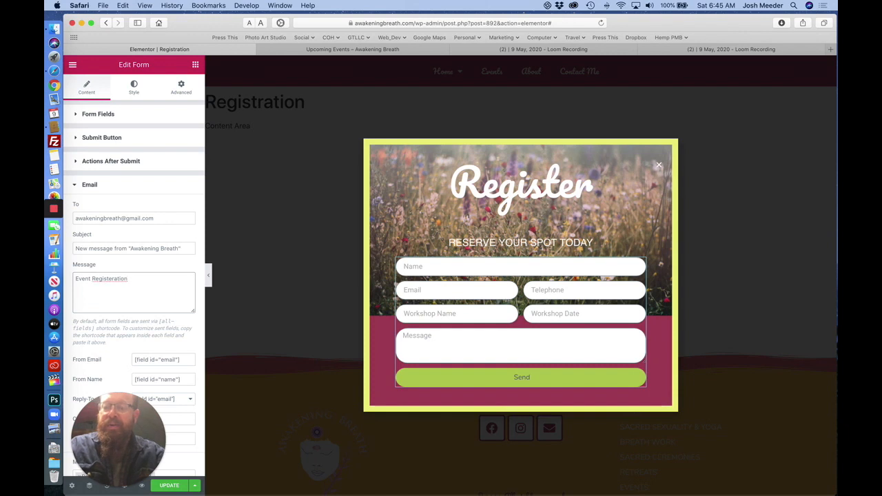
{"action": "type", "text": "Form"}
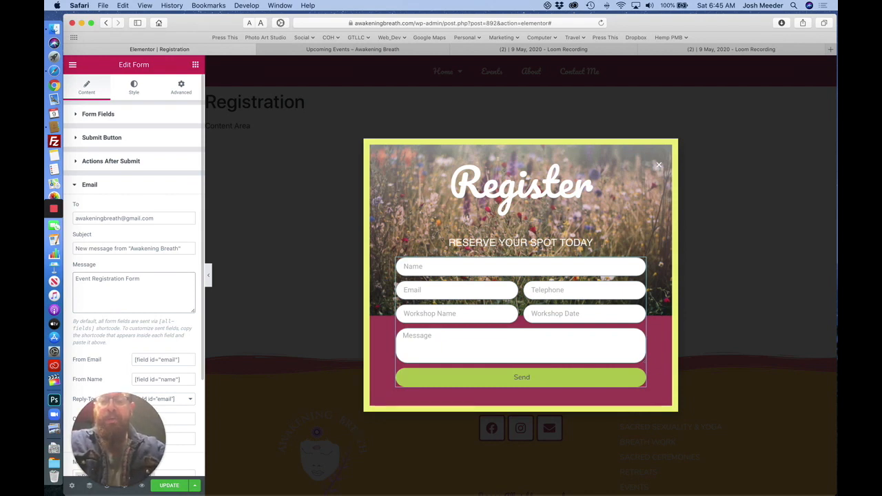
{"action": "type", "text": "Name:"}
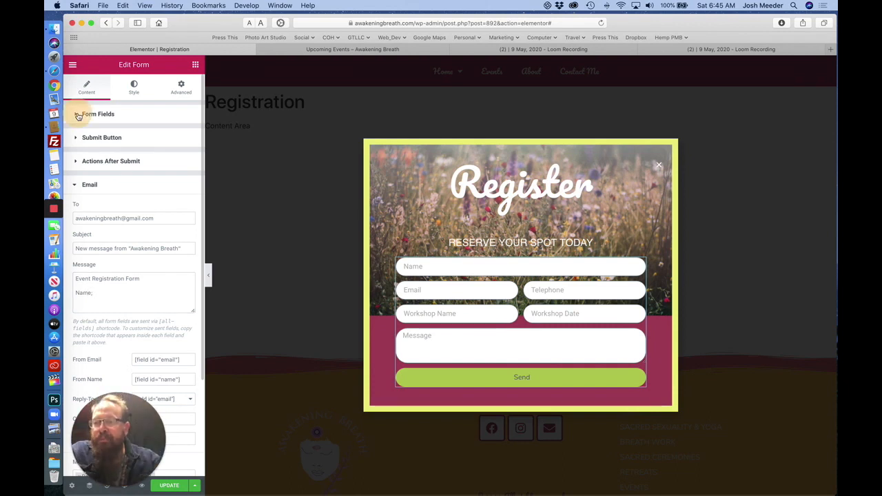
{"action": "left_click", "coordinate": [97, 113]}
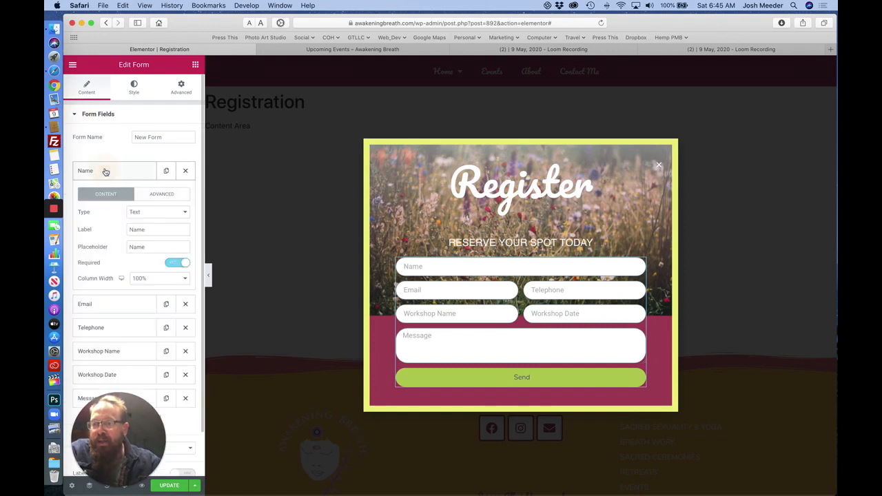
{"action": "left_click", "coordinate": [161, 193]}
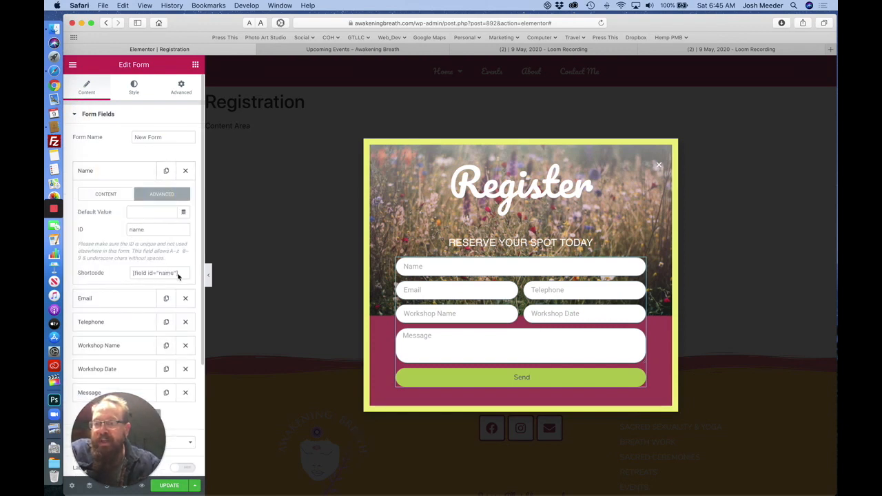
{"action": "triple_click", "coordinate": [157, 273]}
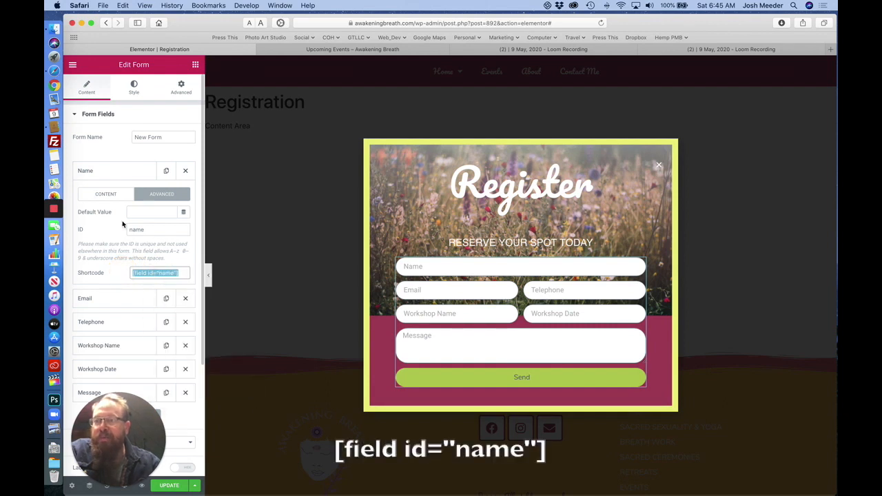
{"action": "scroll", "scroll_direction": "down", "scroll_amount": 3}
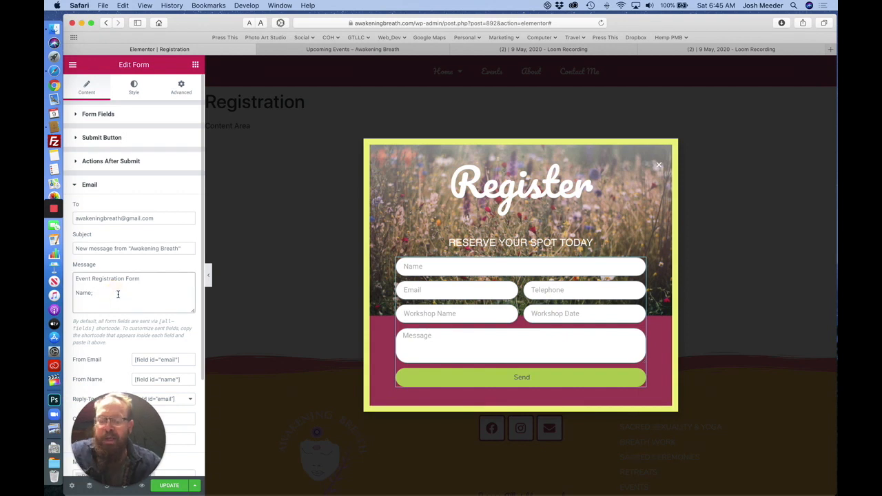
- Add [field id="name"] after Name: followed by <br><br> line breaks
{"action": "type", "text": "[field id=\"name\"]"}
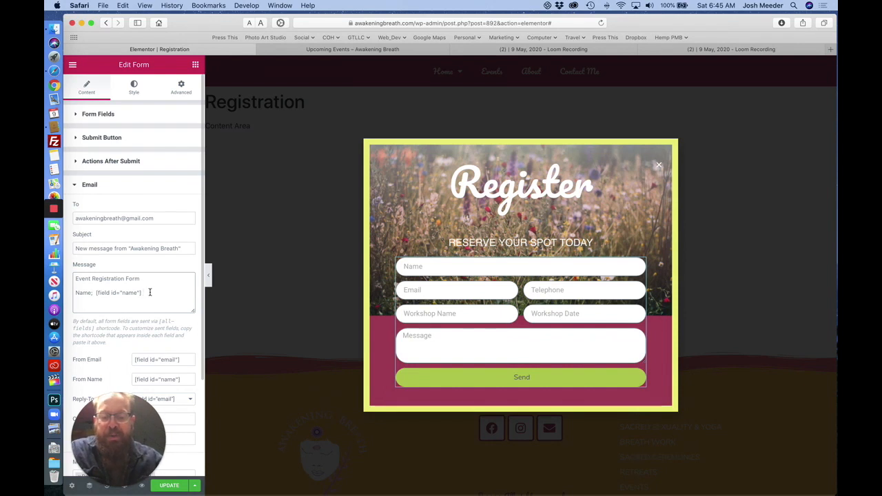
{"action": "type", "text": "<br"}
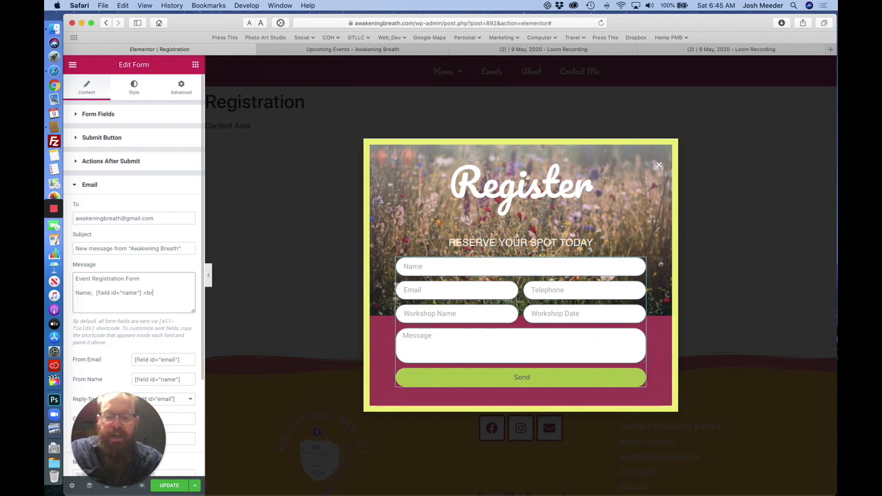
{"action": "type", "text": "<b"}
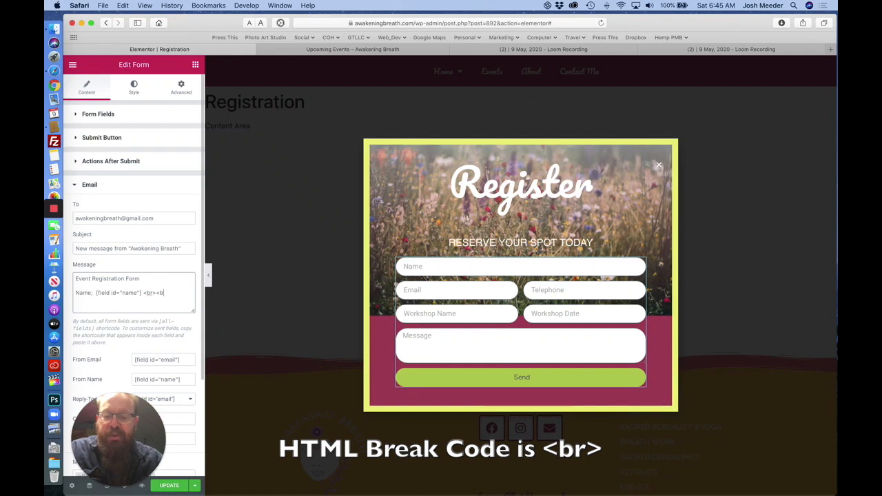
{"action": "type", "text": "r>"}
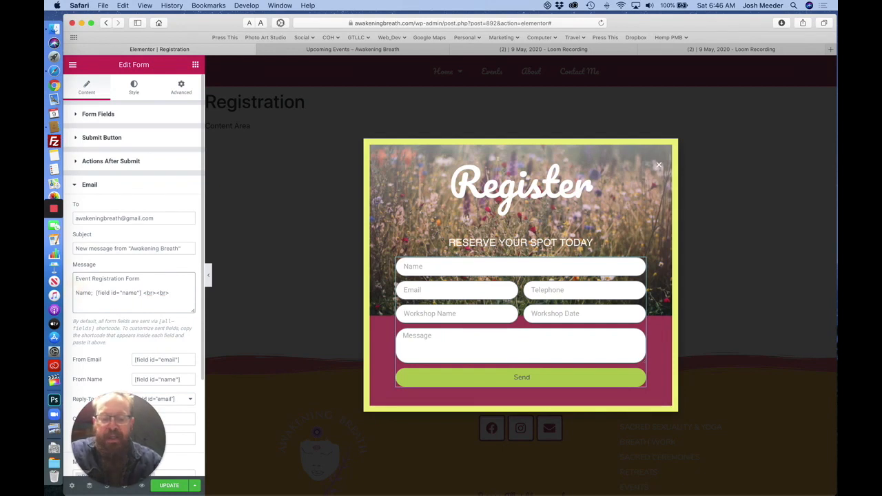
- Wrap the labels in <strong> tags and add a bold Email: label
{"action": "type", "text": "<strong>"}
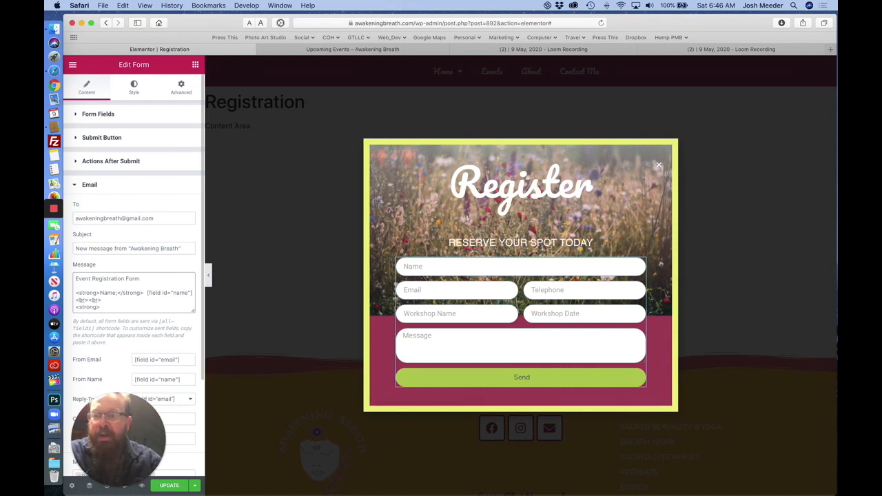
{"action": "type", "text": "Email:</strong>"}
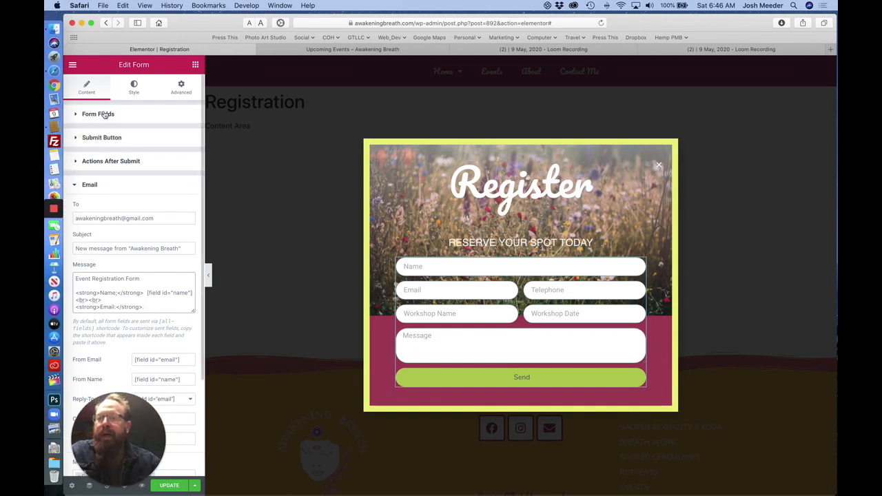
- Copy the Email field's shortcode into the message after Email:, followed by <br><br>
{"action": "left_click", "coordinate": [98, 113]}
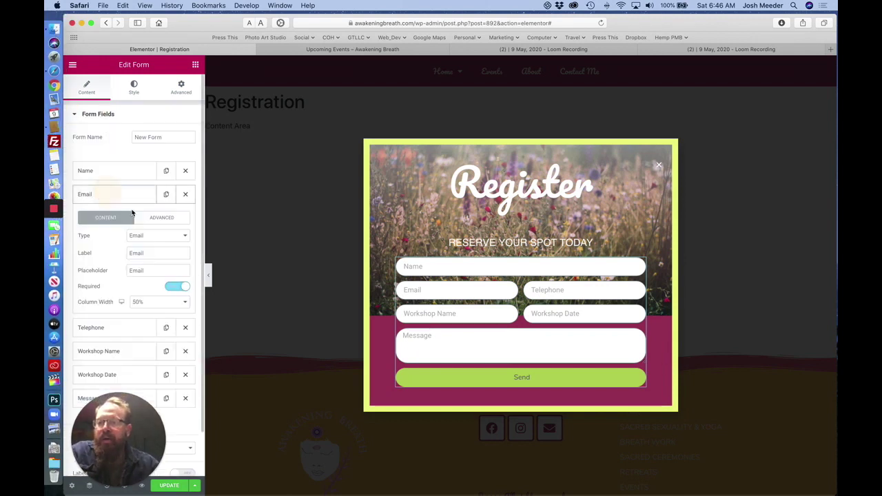
{"action": "left_click", "coordinate": [161, 217]}
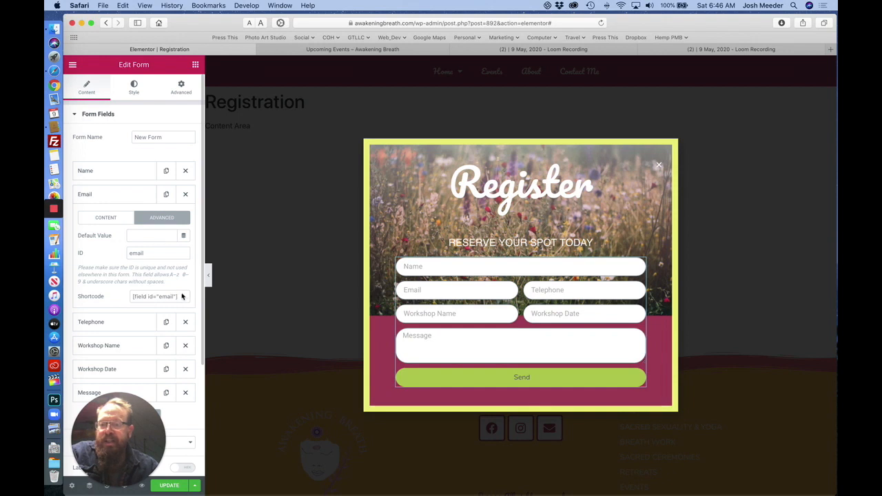
{"action": "triple_click", "coordinate": [158, 296]}
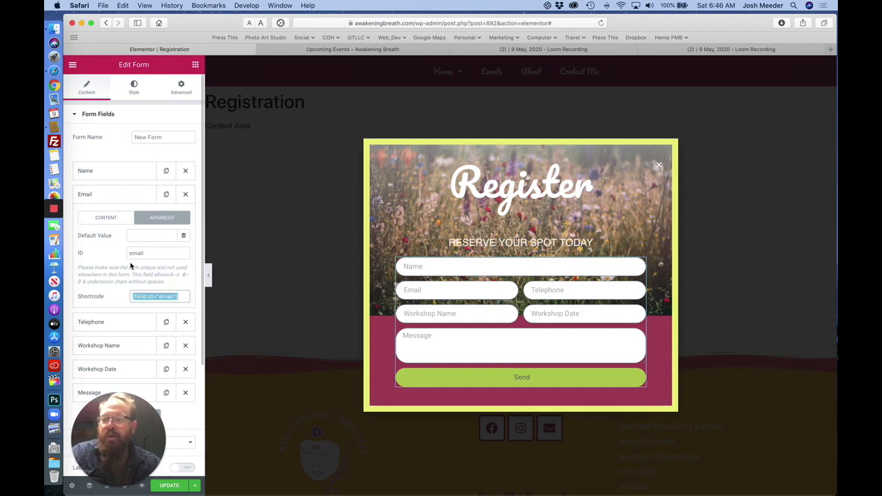
{"action": "scroll", "scroll_direction": "down", "scroll_amount": 3}
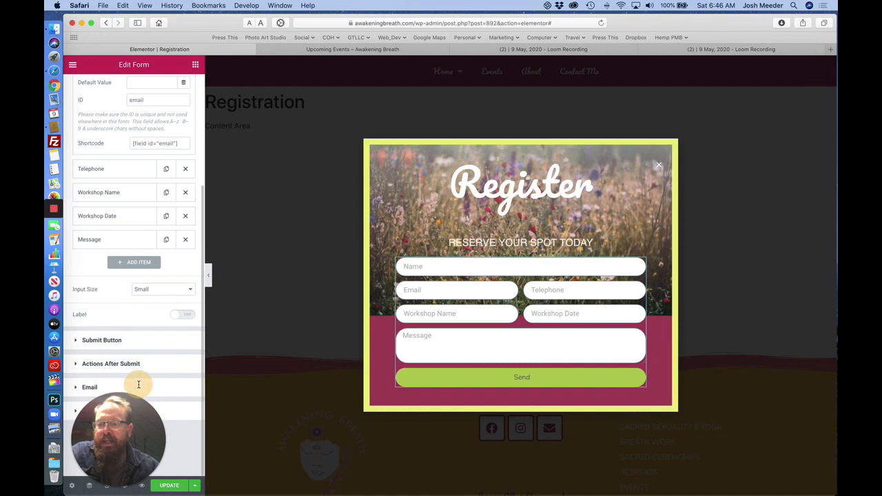
{"action": "left_click", "coordinate": [90, 386]}
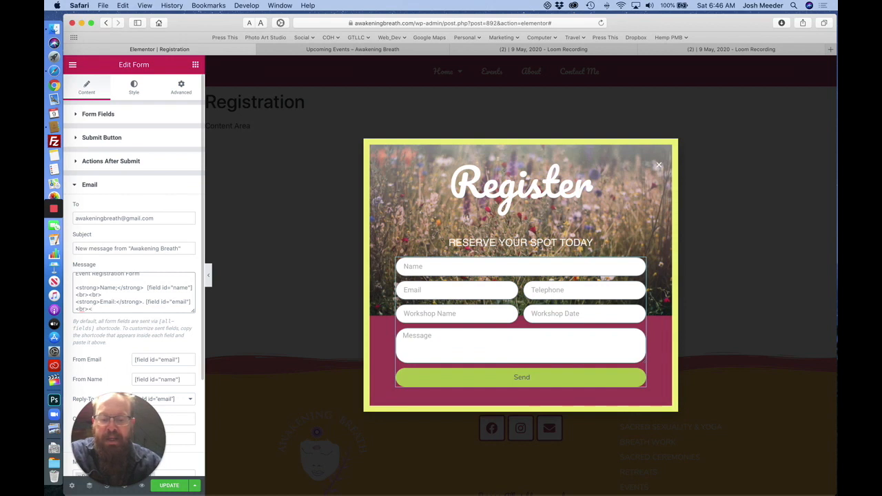
{"action": "type", "text": "<br>"}
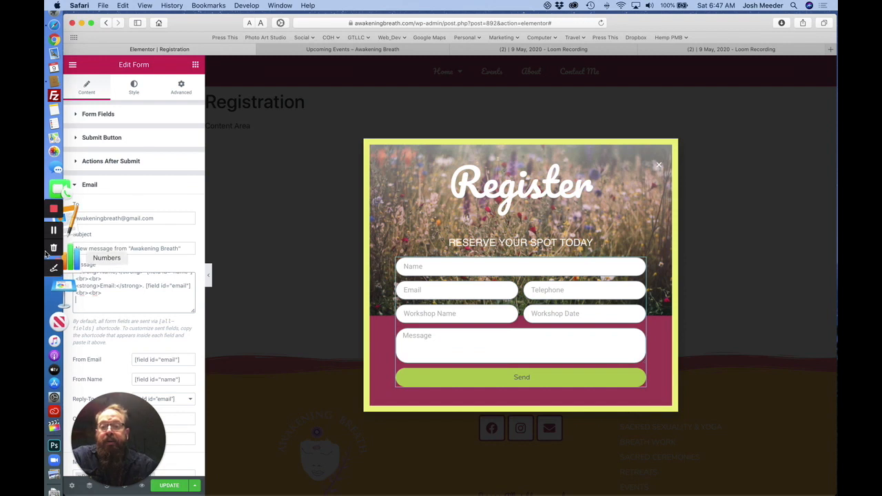
{"action": "mouse_move", "coordinate": [261, 332]}
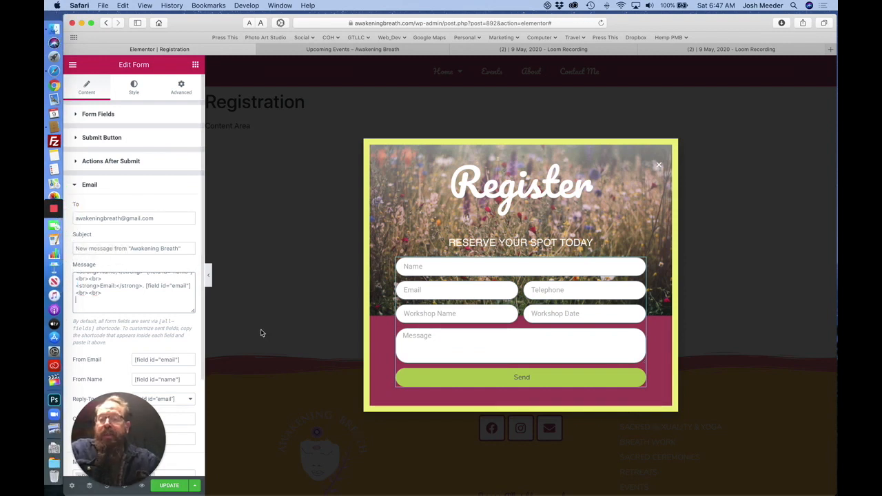
{"action": "mouse_move", "coordinate": [281, 328]}
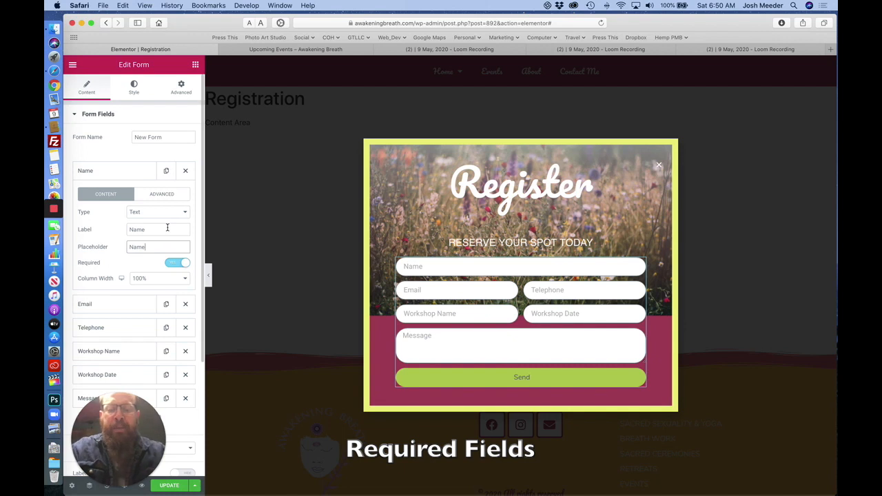
- Append a * to the required field labels, including Email, Workshop Name and Workshop Date
{"action": "type", "text": "*"}
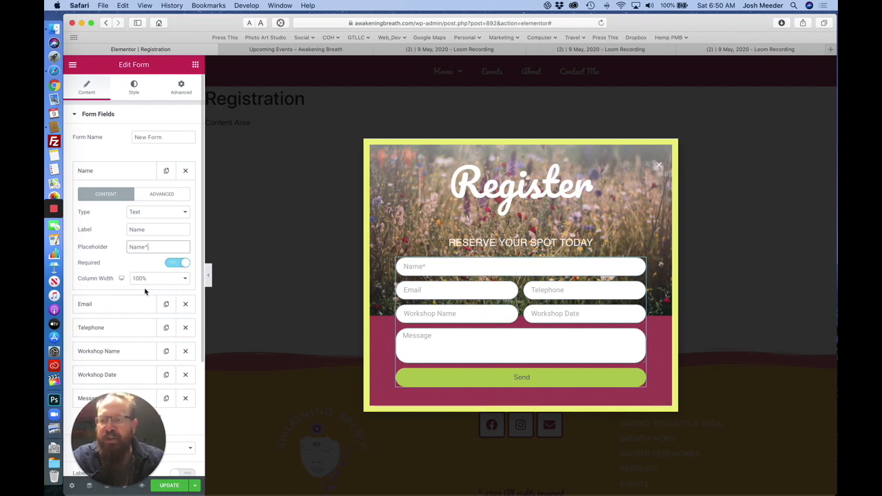
{"action": "left_click", "coordinate": [86, 193]}
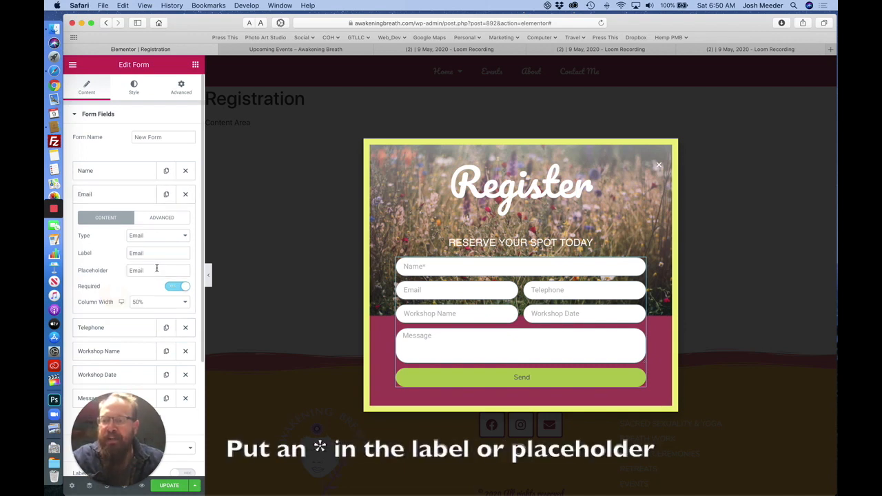
{"action": "left_click", "coordinate": [157, 270]}
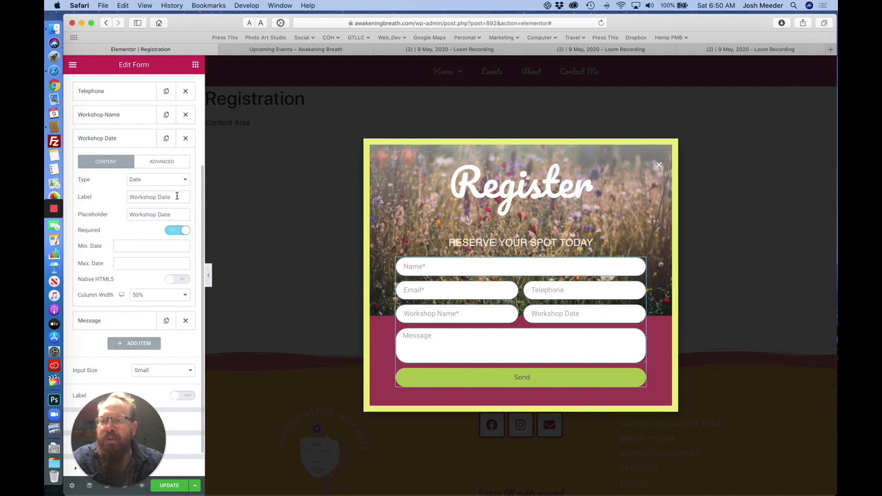
{"action": "type", "text": "*"}
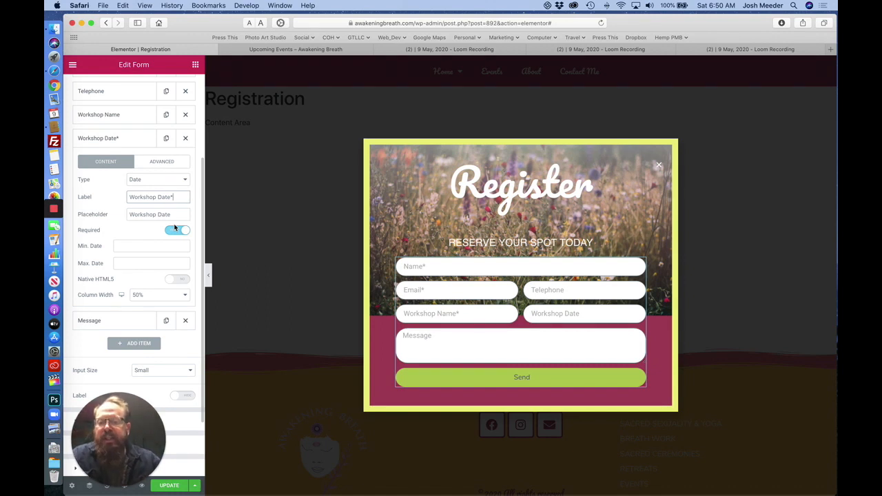
{"action": "scroll", "scroll_direction": "down", "scroll_amount": 3}
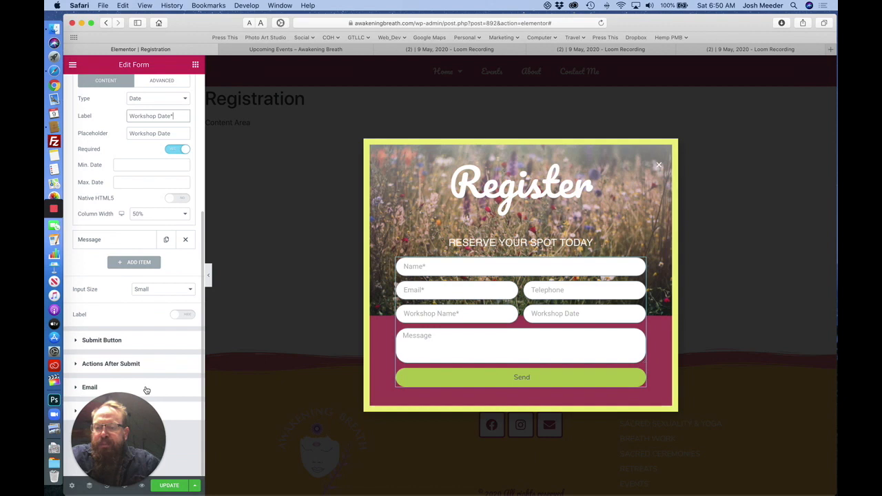
- Review the Email section's message and replace the From Email shortcode with the site's website@ address
{"action": "left_click", "coordinate": [89, 385]}
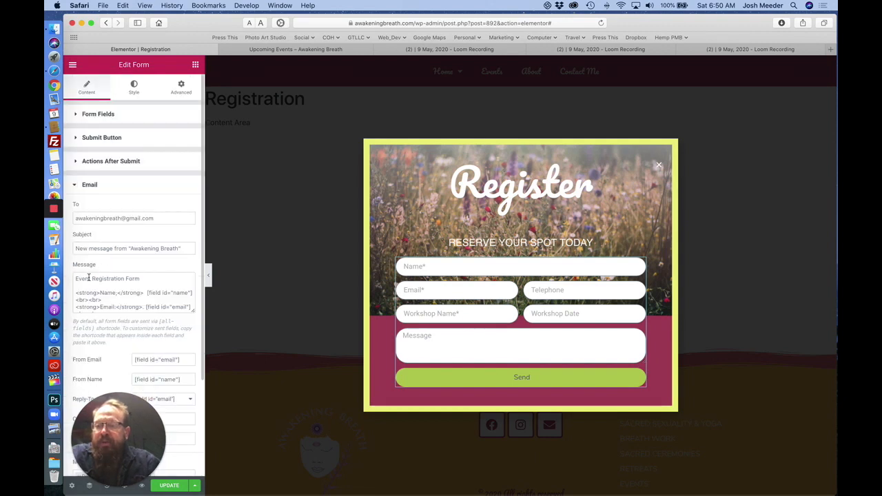
{"action": "scroll", "scroll_direction": "down", "scroll_amount": 3}
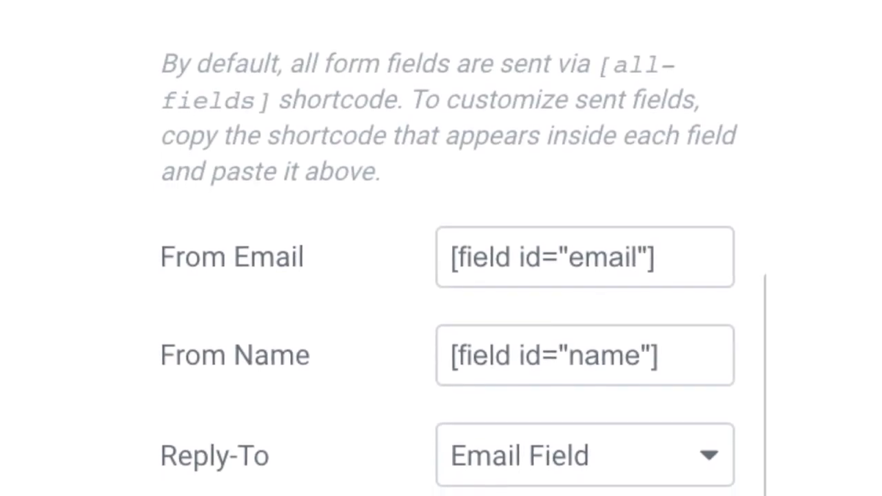
{"action": "scroll", "scroll_direction": "up", "scroll_amount": 3}
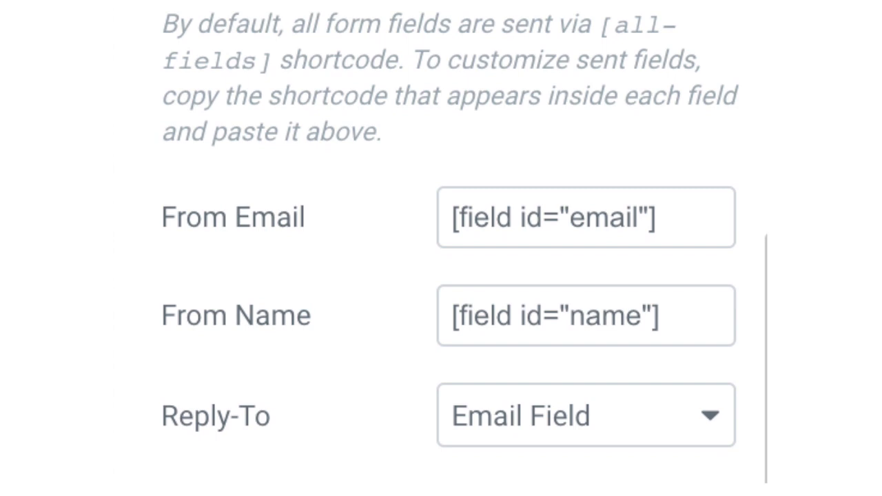
{"action": "scroll", "scroll_direction": "down", "scroll_amount": 3}
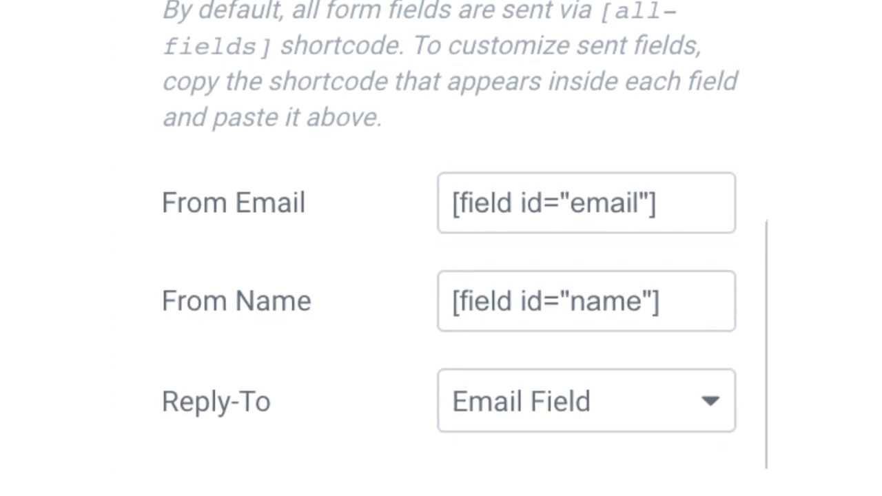
{"action": "scroll", "scroll_direction": "up", "scroll_amount": 3}
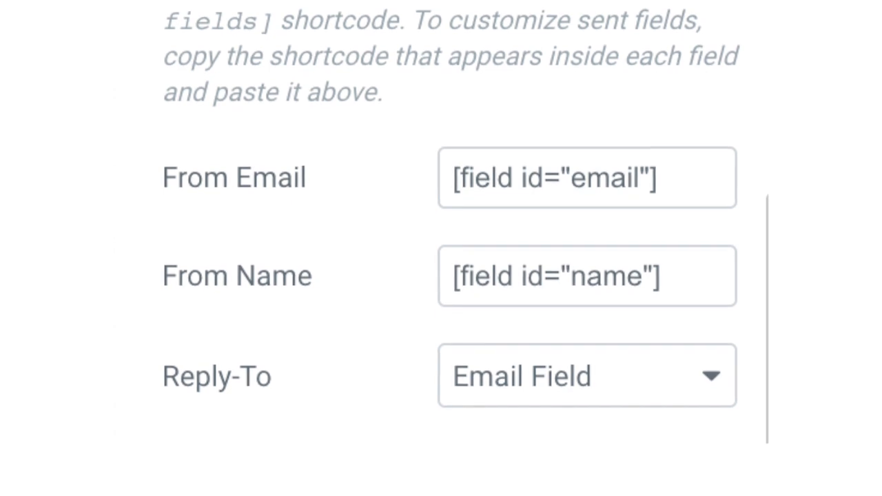
{"action": "scroll", "scroll_direction": "up", "scroll_amount": 3}
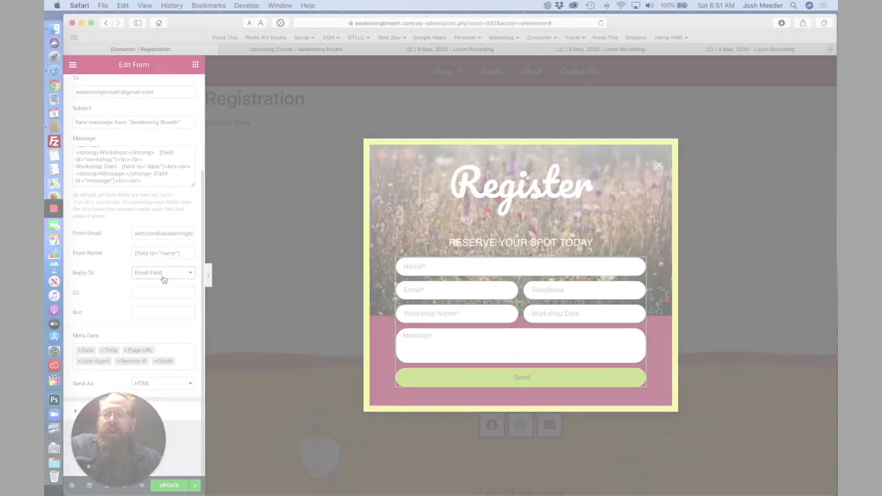
{"action": "left_click", "coordinate": [163, 272]}
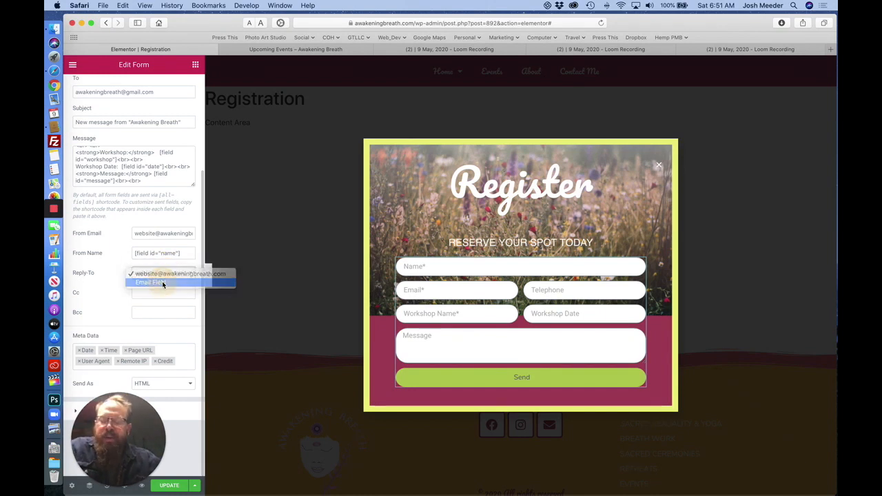
{"action": "left_click", "coordinate": [150, 283]}
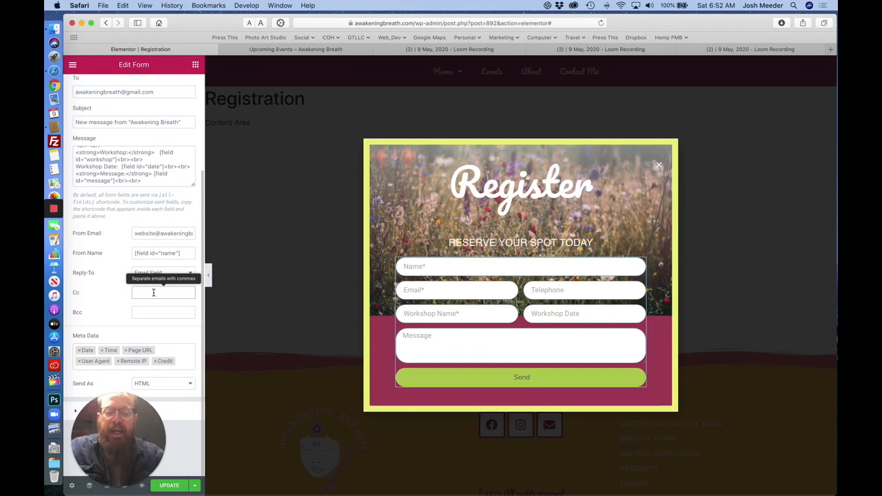
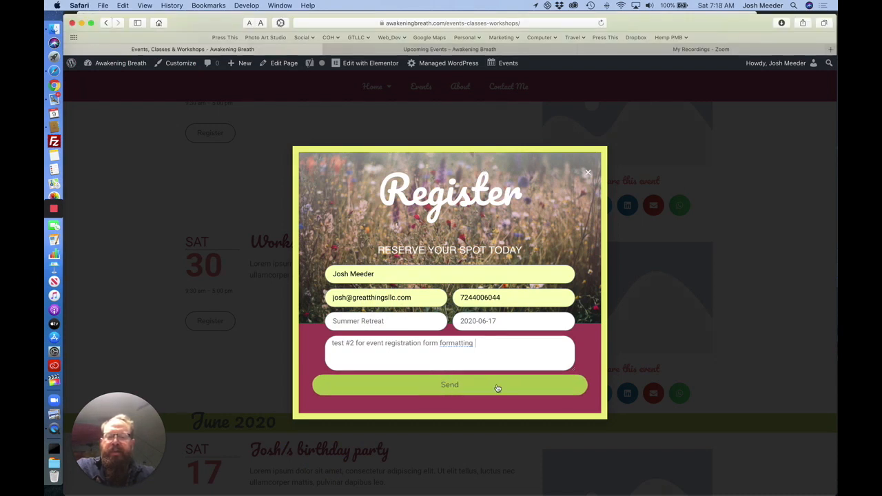
- Send the completed Register popup on the live events page and wait for the success message
{"action": "left_click", "coordinate": [449, 384]}
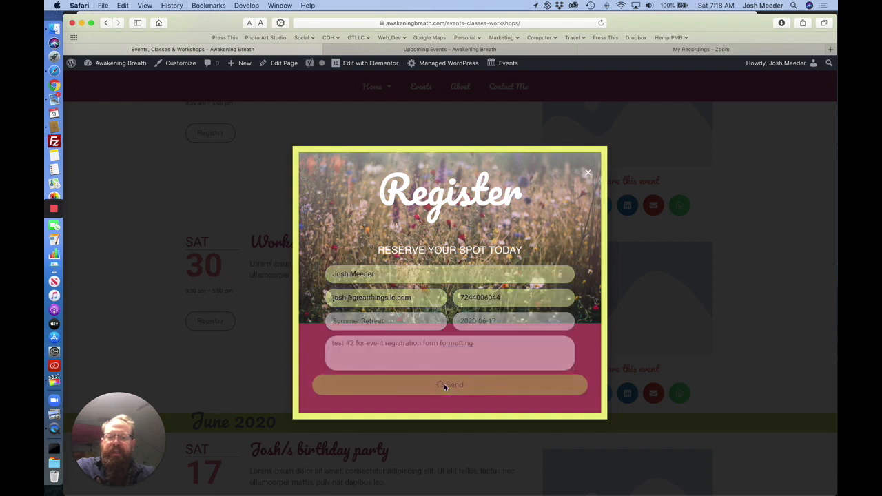
{"action": "left_click", "coordinate": [449, 384]}
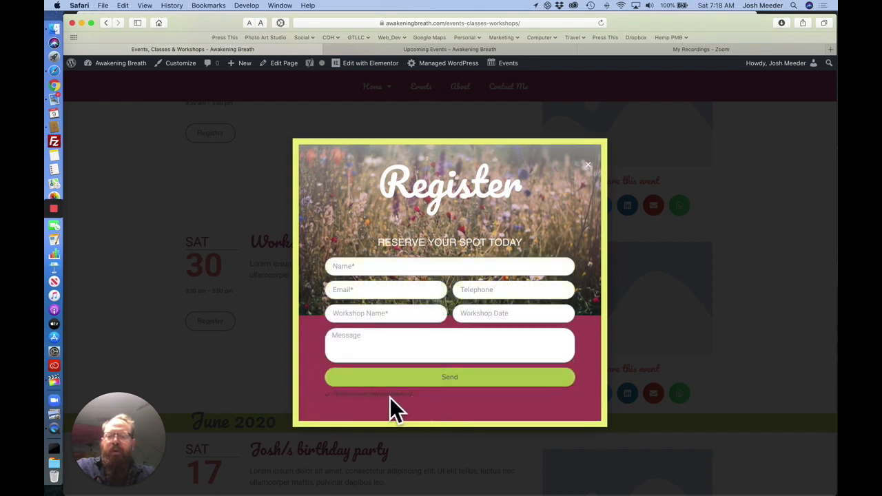
{"action": "left_click", "coordinate": [449, 378]}
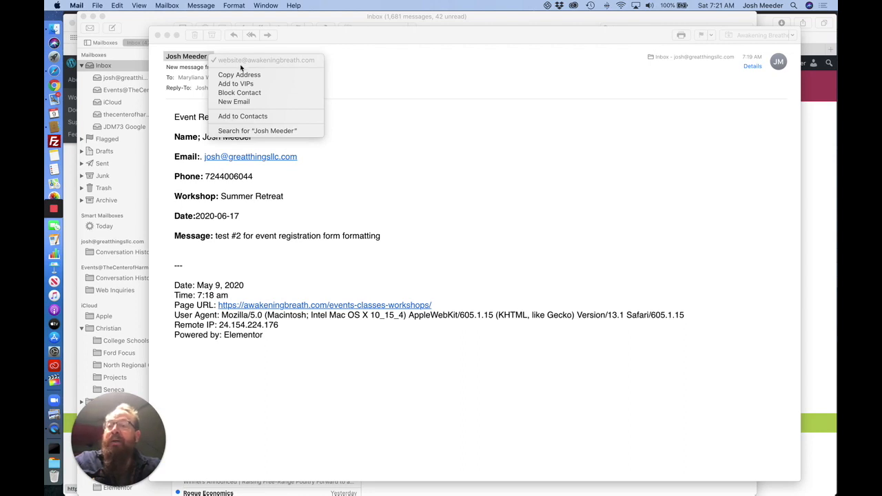
{"action": "mouse_move", "coordinate": [358, 133]}
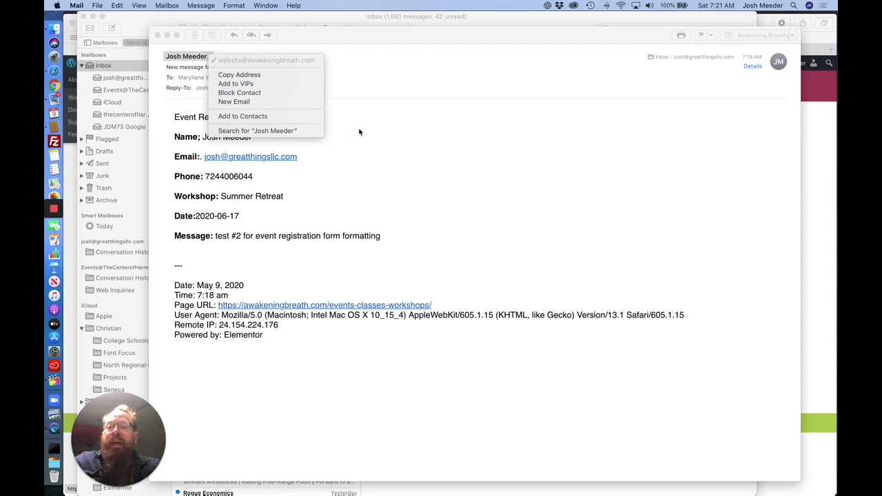
- Dismiss the sender contact popup and review the formatted registration email's fields and headers
{"action": "left_click", "coordinate": [358, 133]}
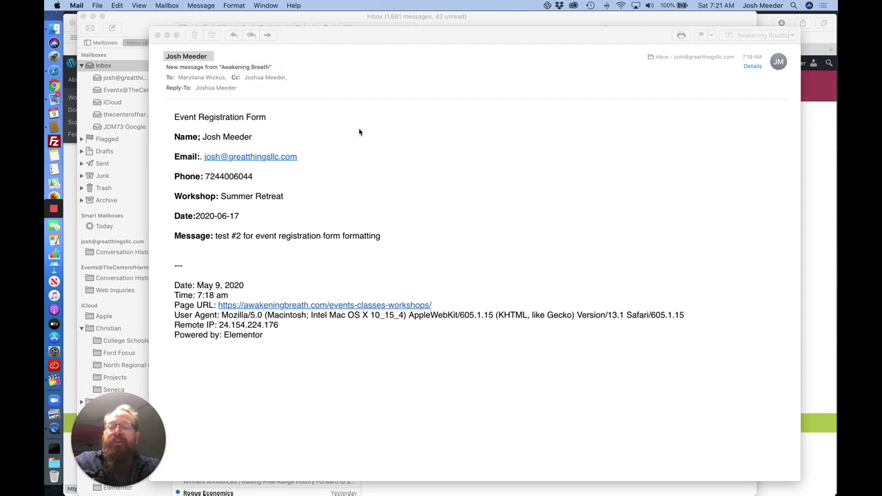
{"action": "mouse_move", "coordinate": [247, 121]}
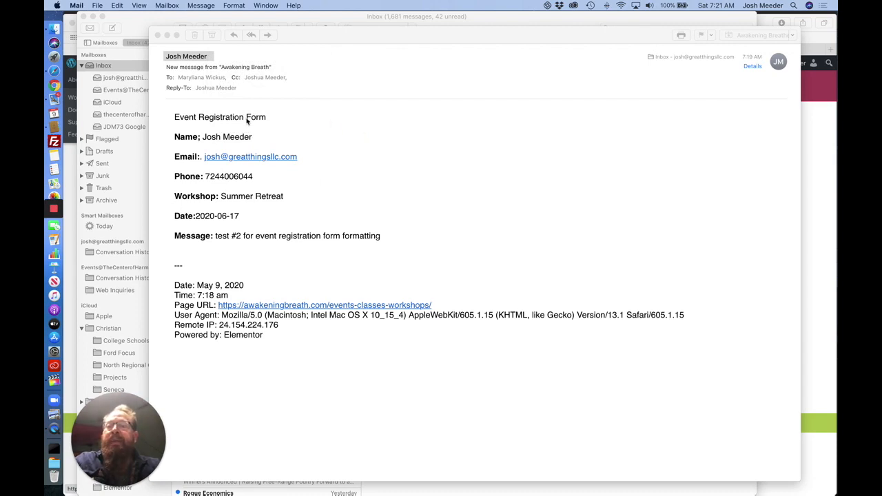
{"action": "mouse_move", "coordinate": [200, 138]}
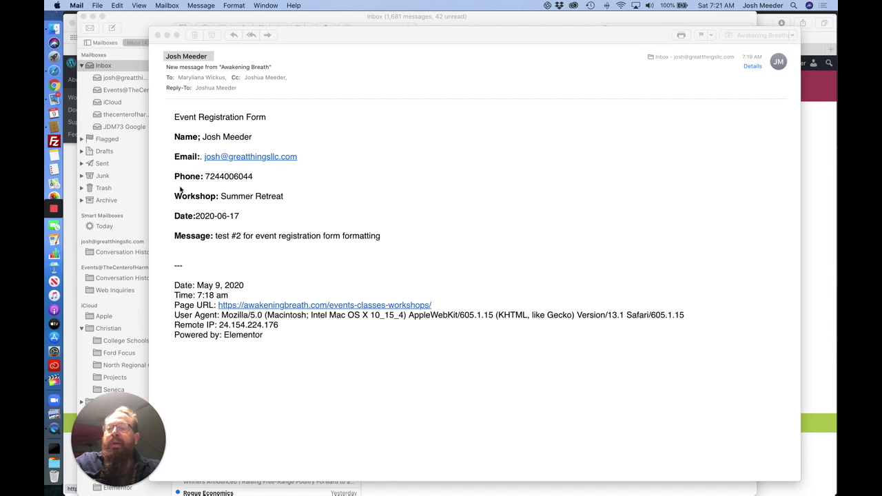
{"action": "mouse_move", "coordinate": [279, 212]}
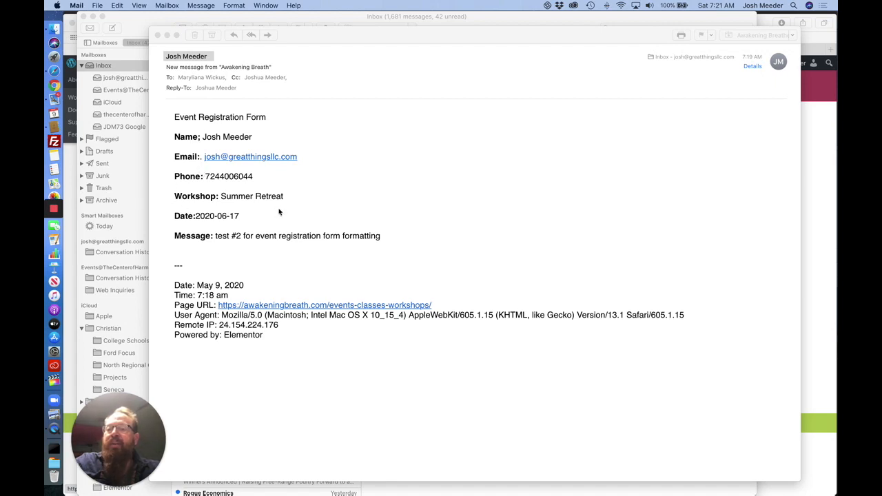